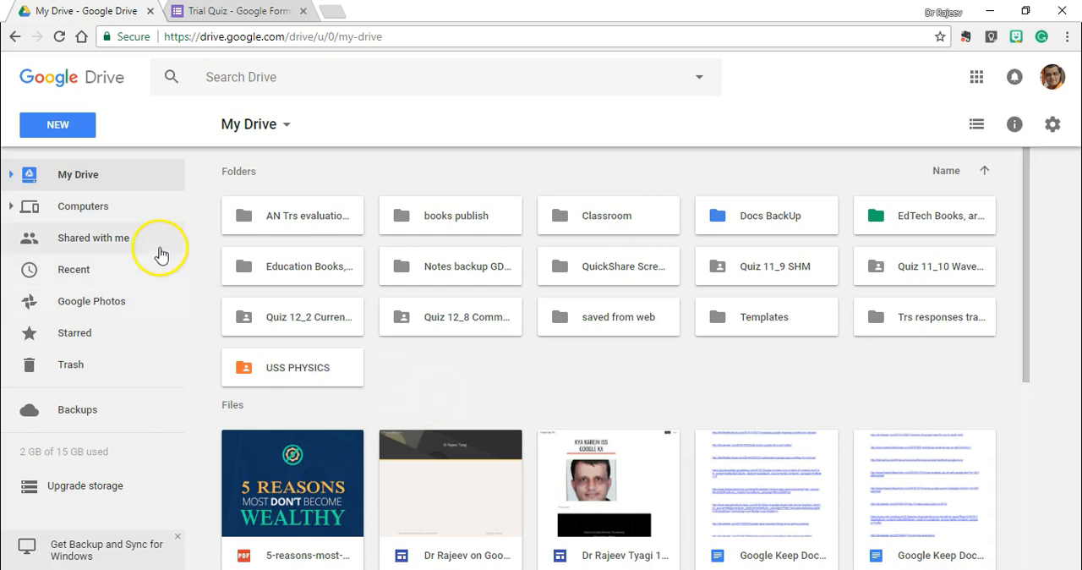
mouse_move(163, 131)
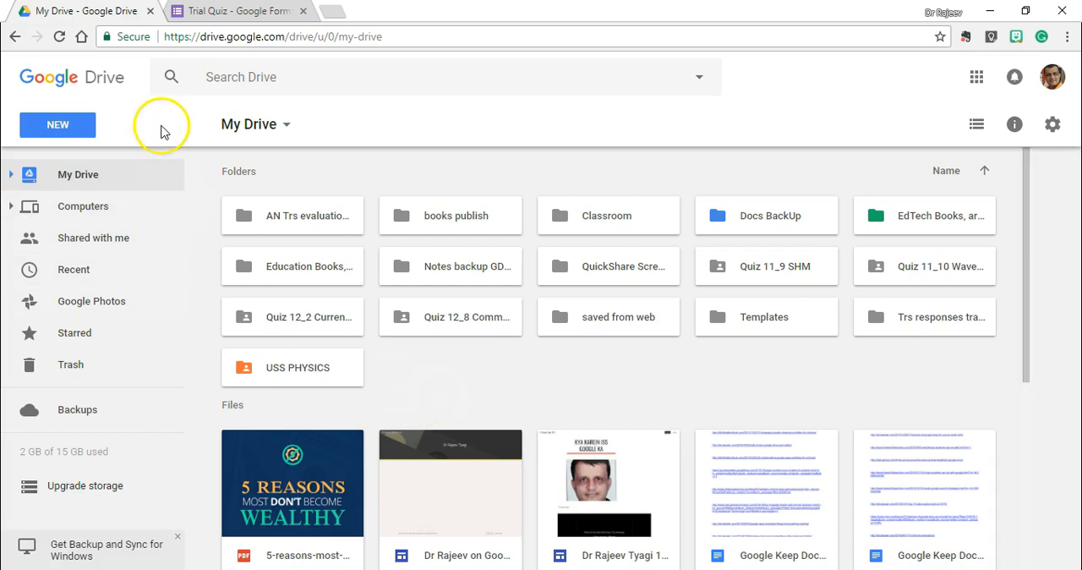
mouse_move(108, 99)
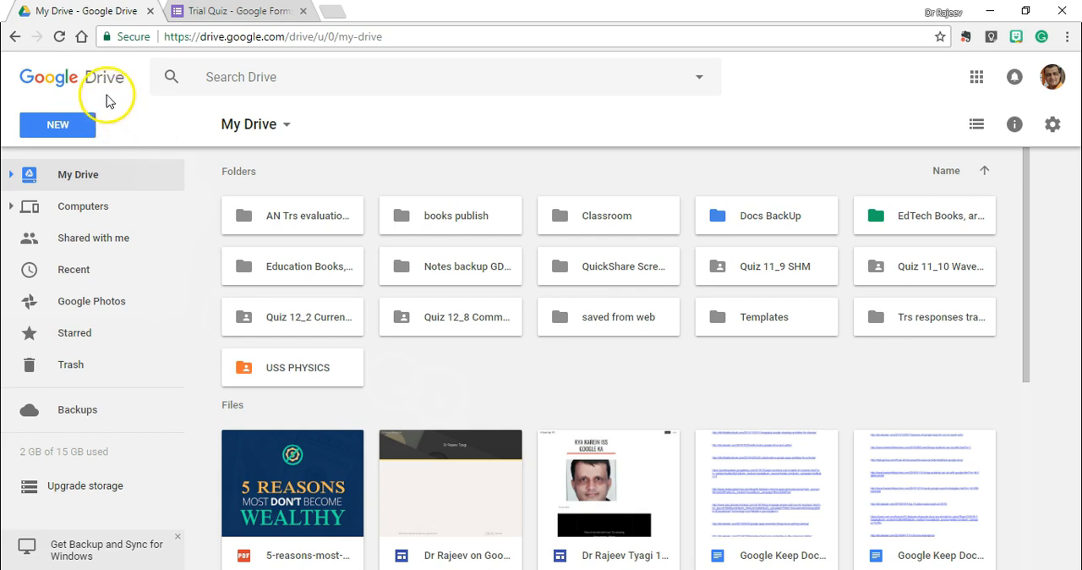
- Create a new blank Google Form from Drive and title it 'Trial Quiz'
click(57, 125)
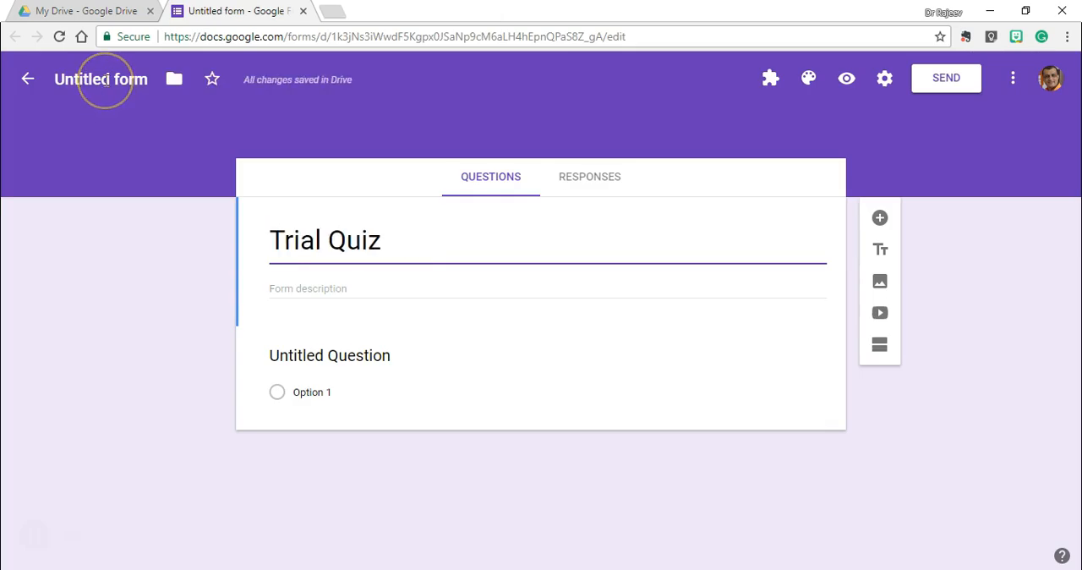
- Make question 1 multiple choice: 'What is the name of our PM?' with two options
click(329, 355)
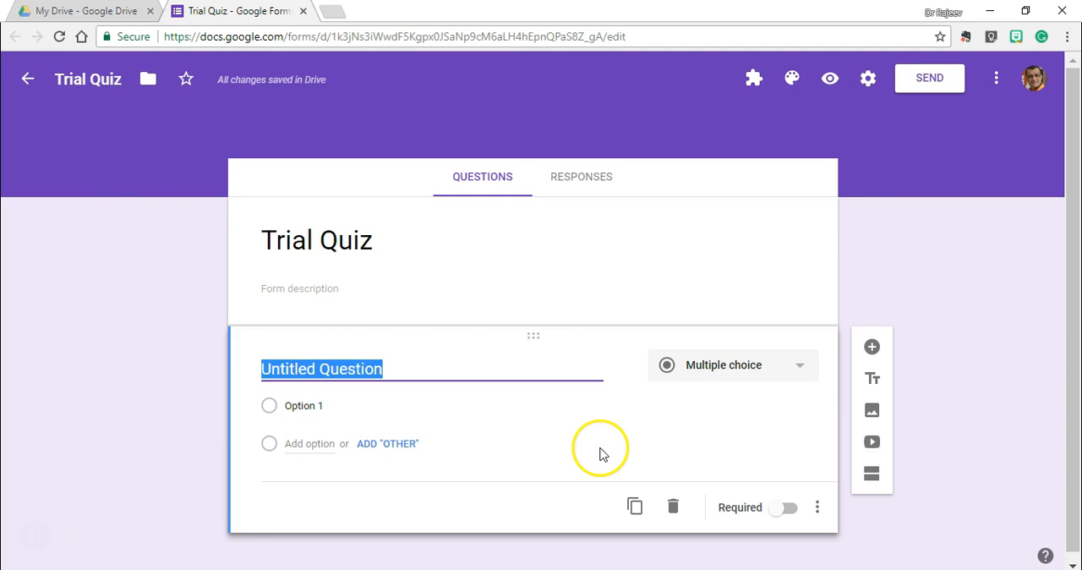
mouse_move(801, 370)
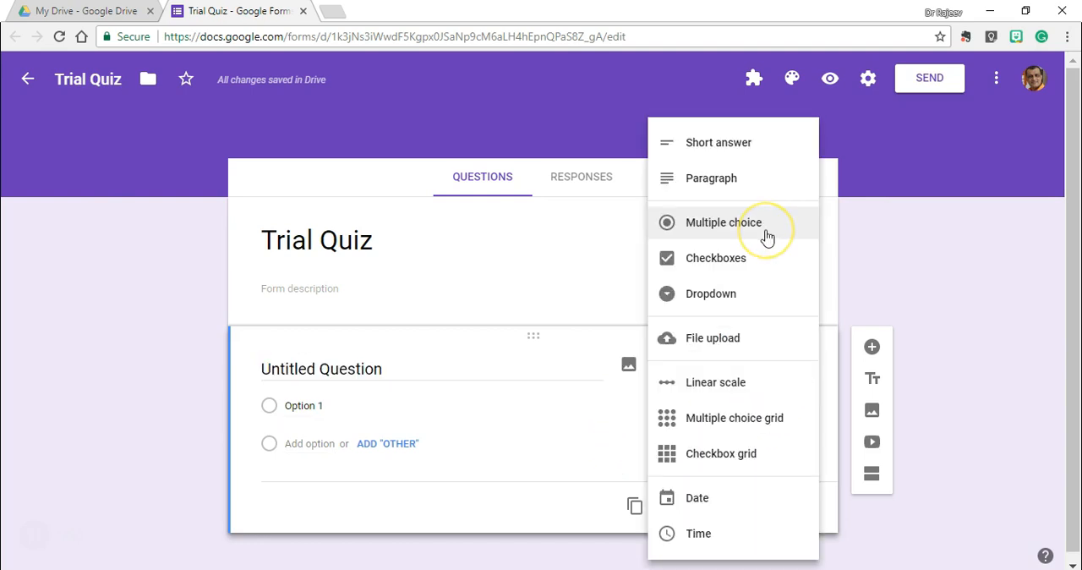
mouse_move(742, 298)
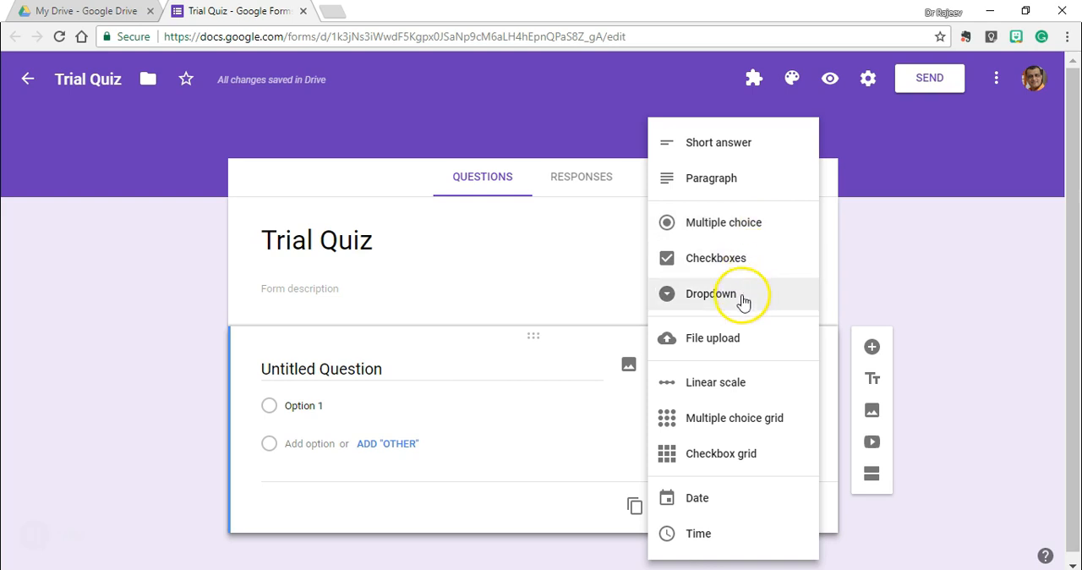
mouse_move(751, 178)
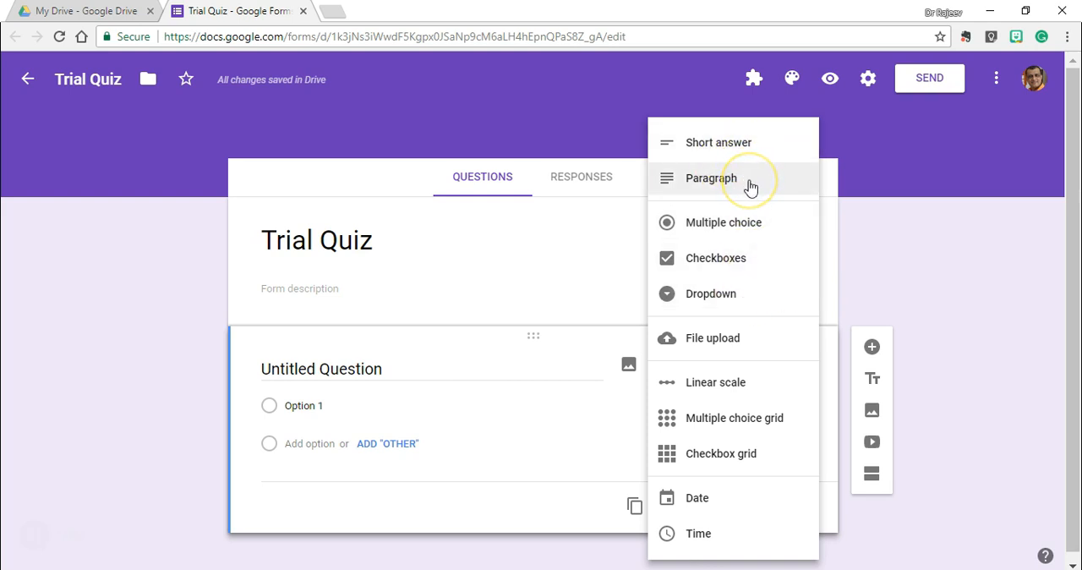
mouse_move(777, 382)
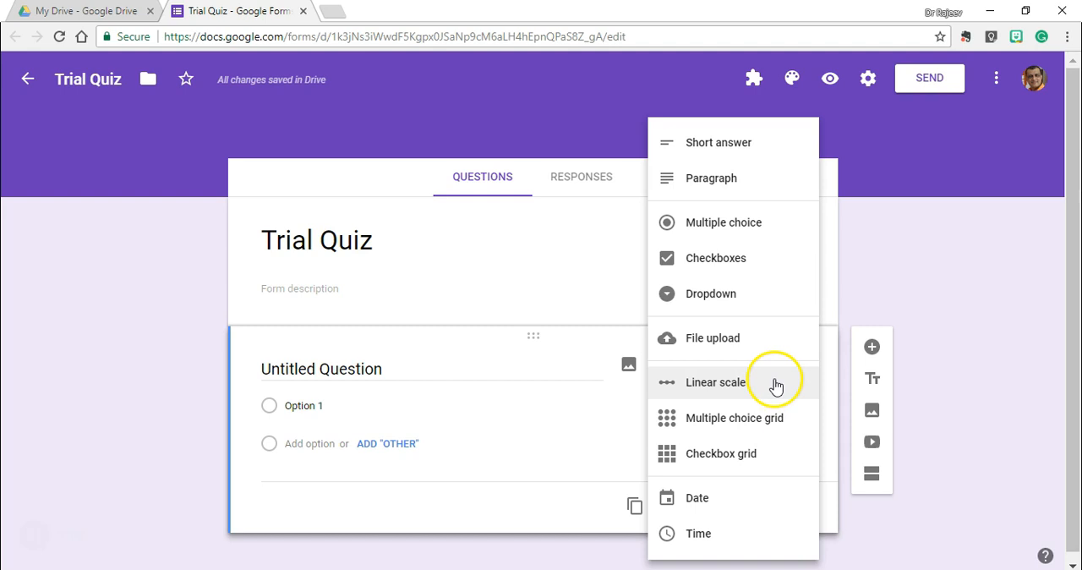
mouse_move(748, 462)
text(Manmohan Singh)
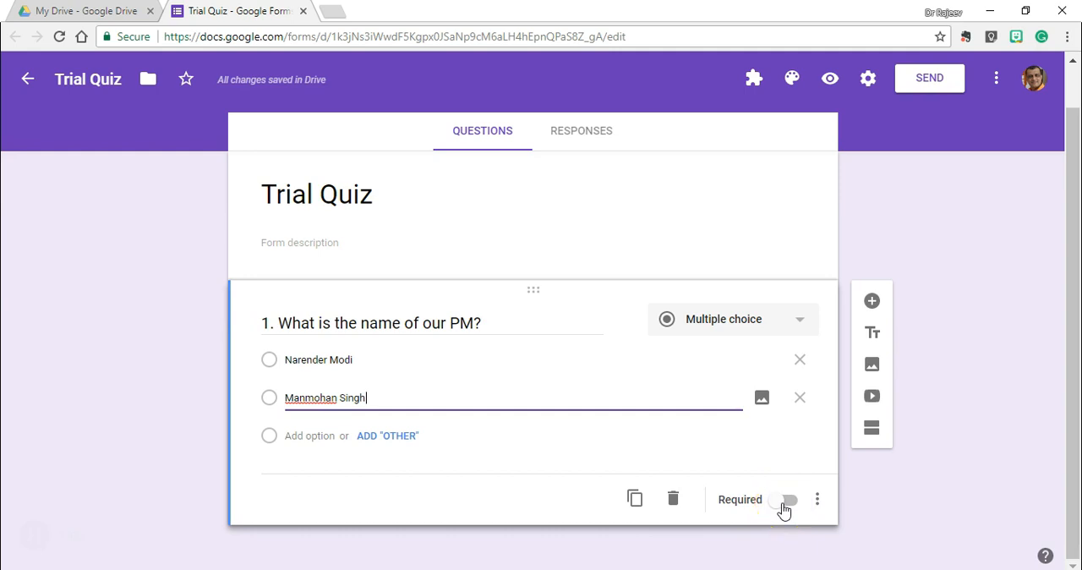
- Add a Checkboxes question with Money, Fame and Prestige, then a blank multiple-choice question
click(816, 499)
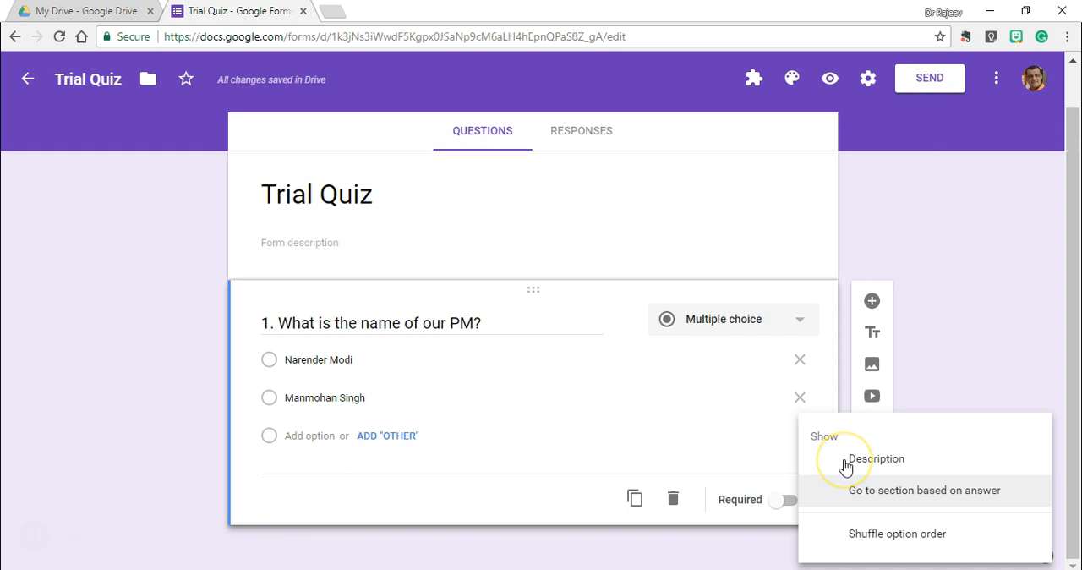
scroll(down, 3)
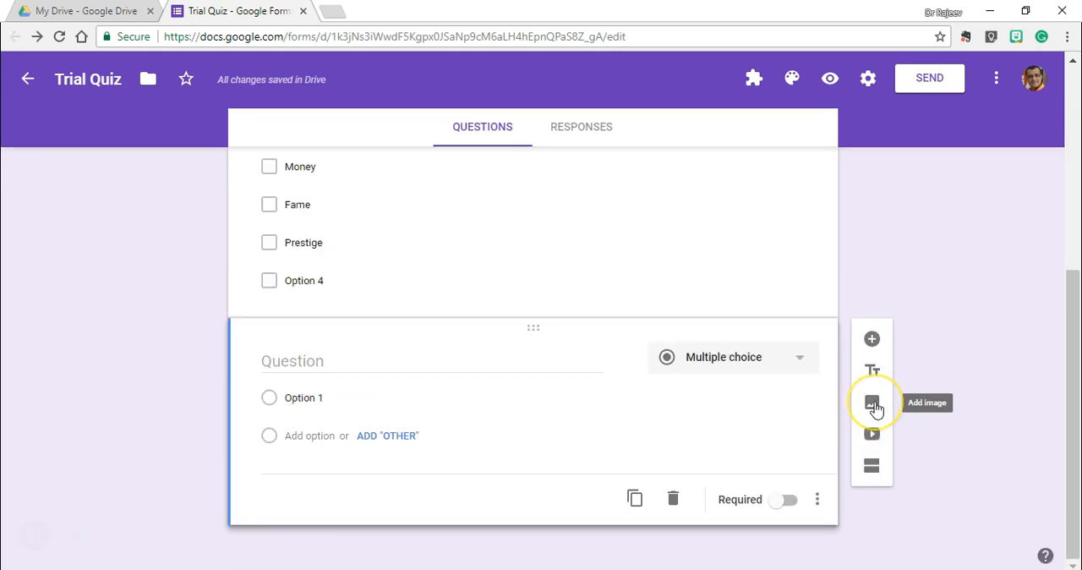
click(872, 403)
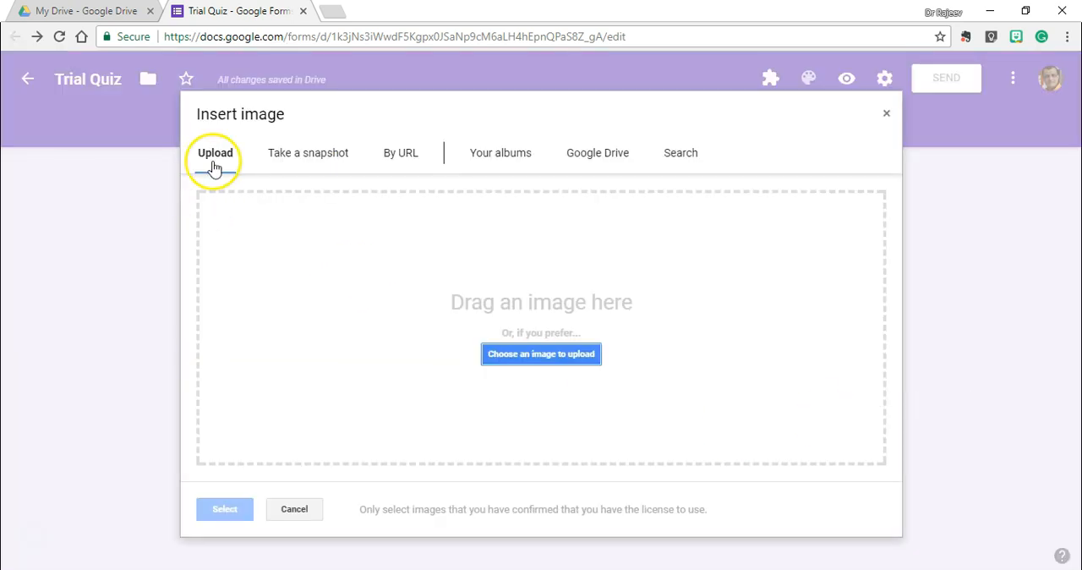
mouse_move(308, 152)
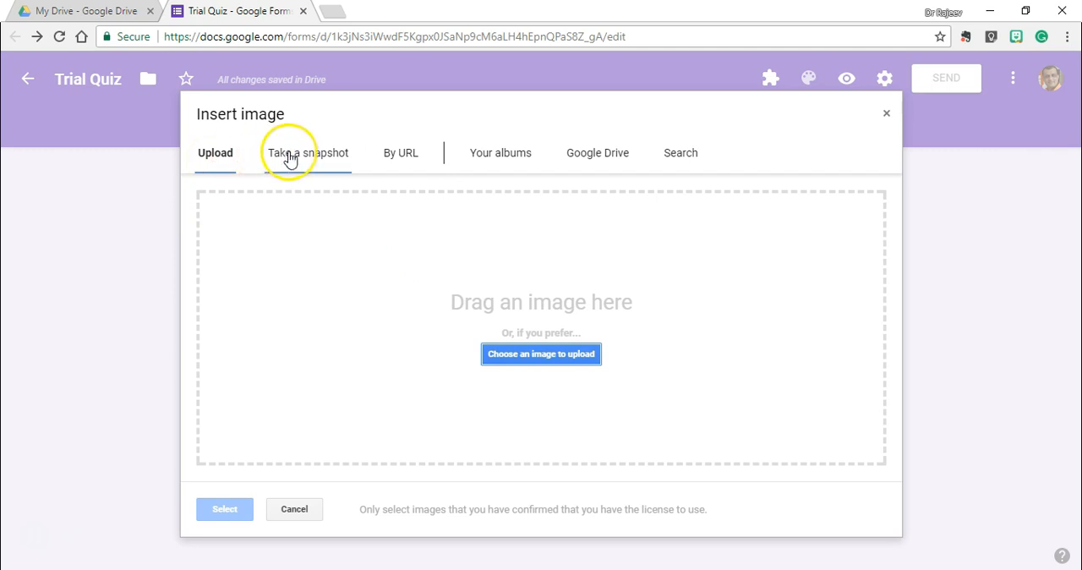
mouse_move(401, 157)
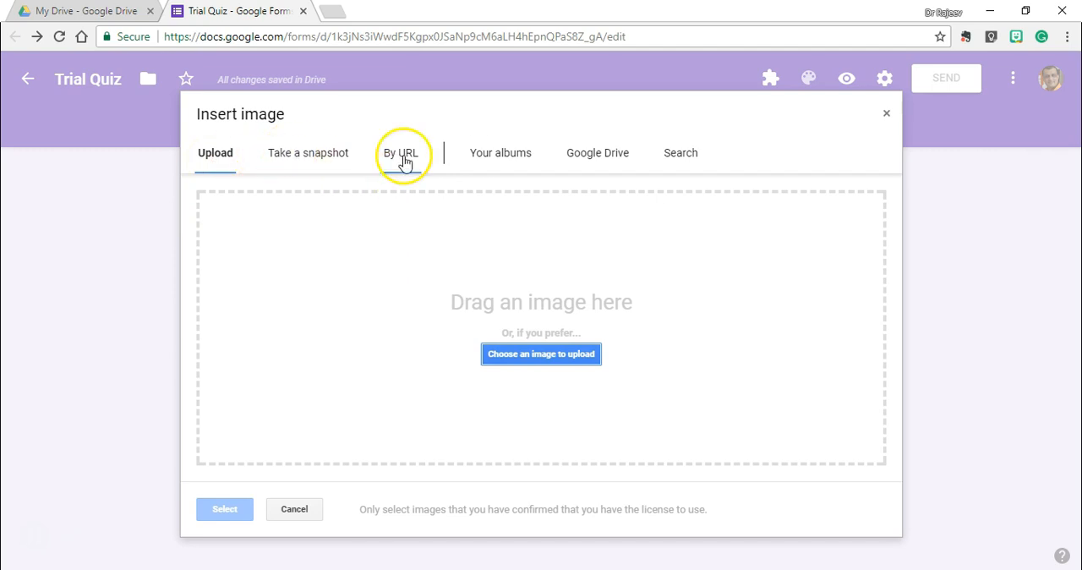
mouse_move(558, 160)
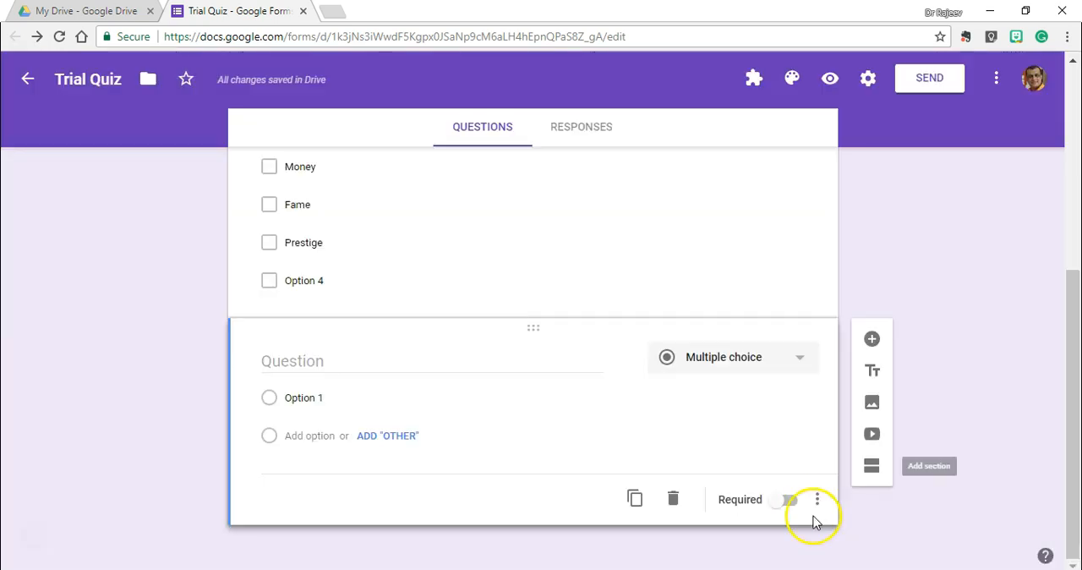
click(817, 499)
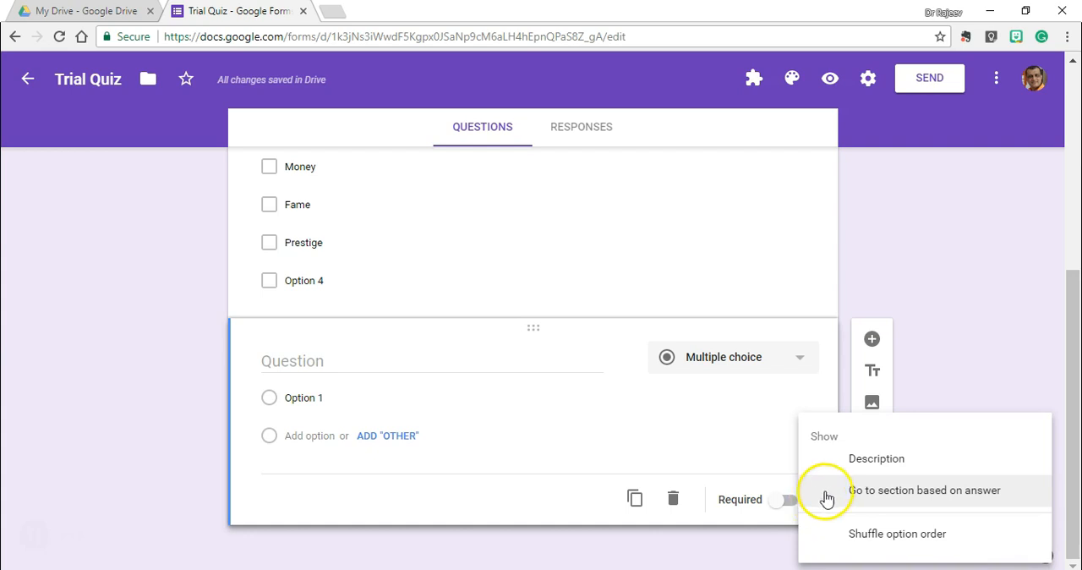
mouse_move(835, 494)
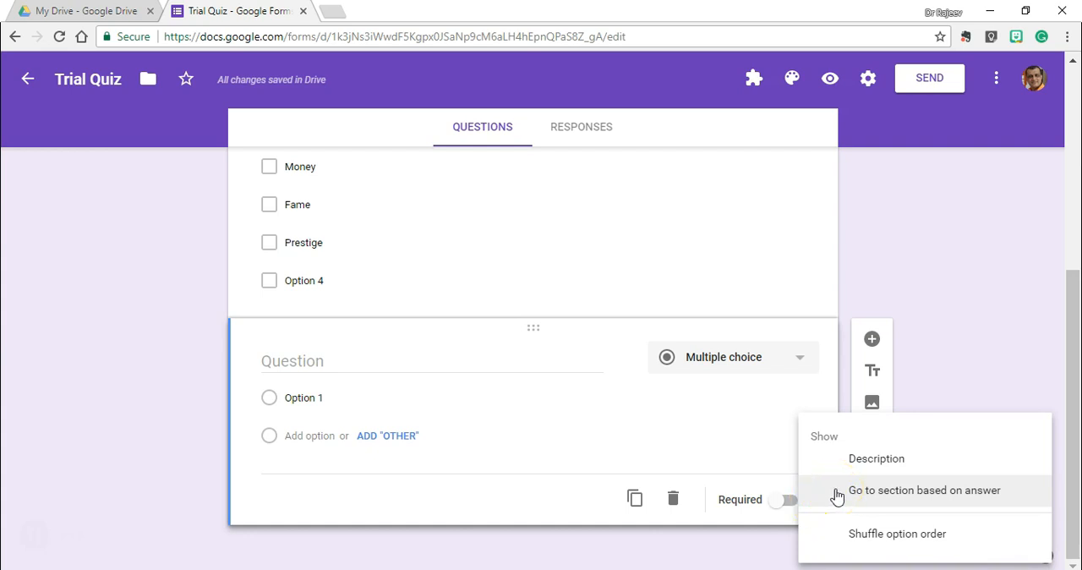
click(568, 126)
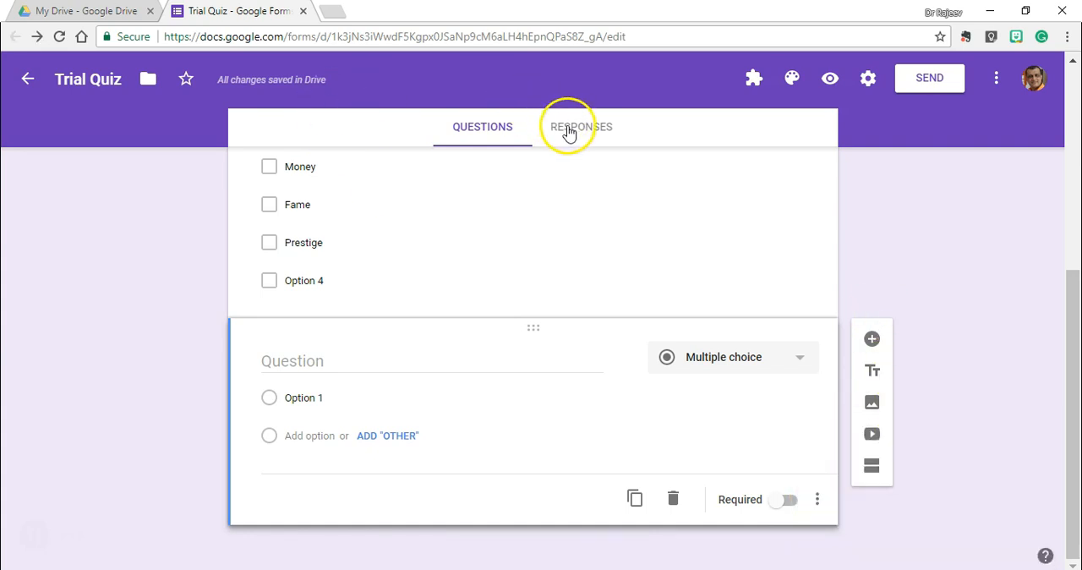
- View the Responses tab showing 0 responses and the spreadsheet-linking option
click(580, 126)
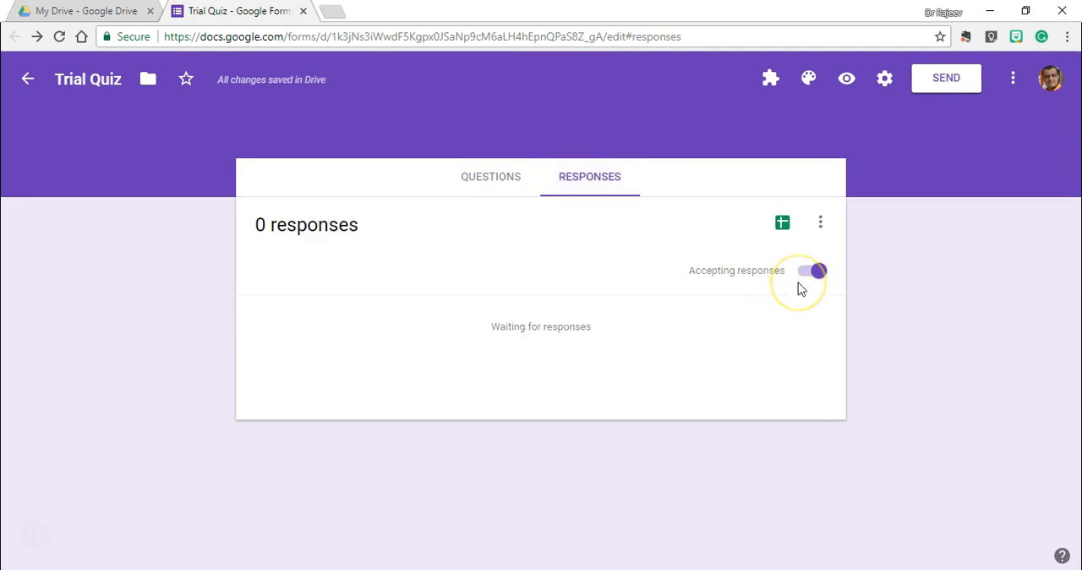
mouse_move(698, 237)
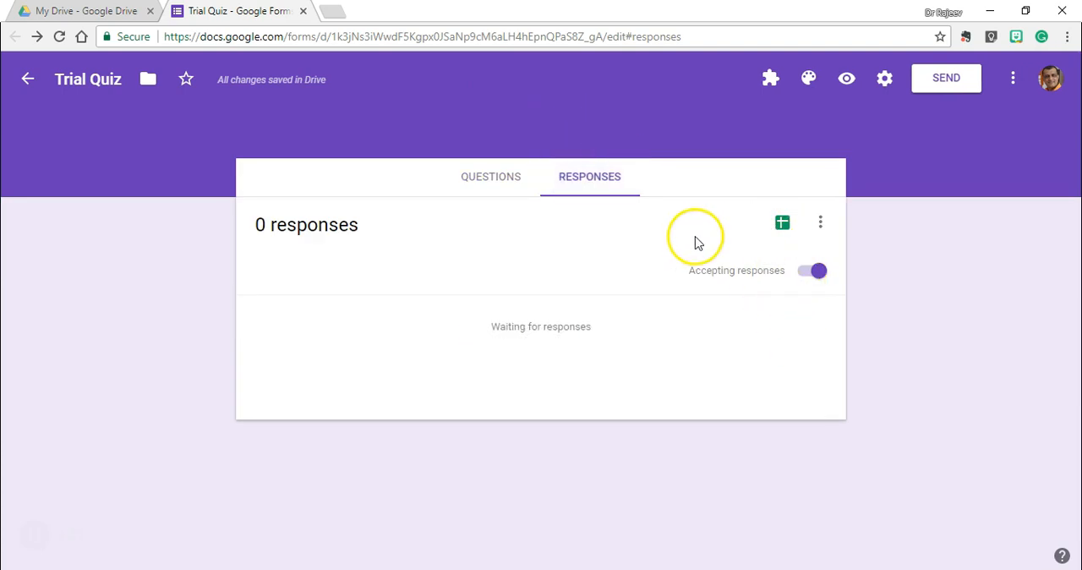
mouse_move(781, 223)
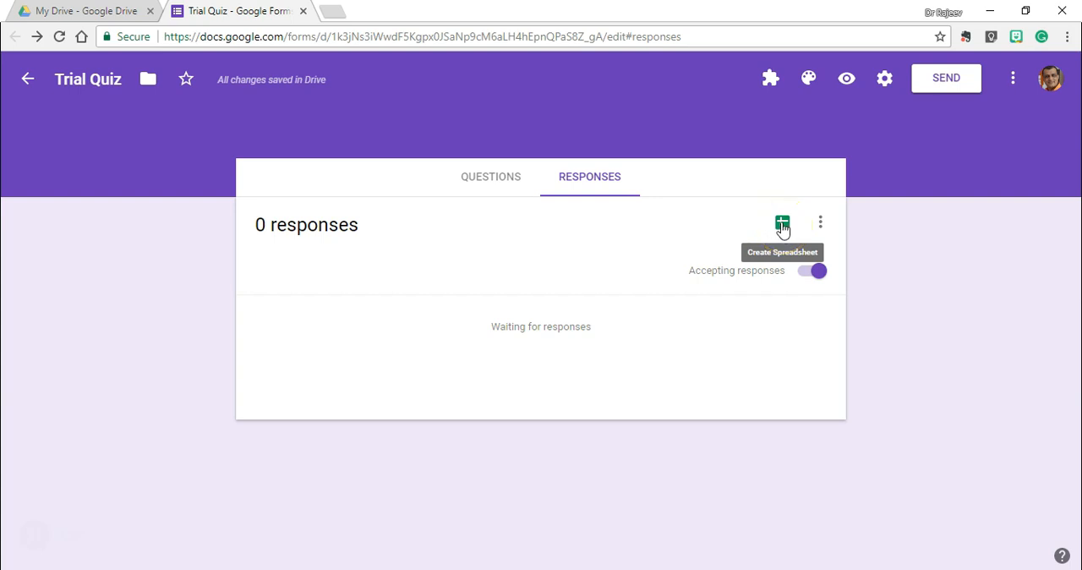
click(884, 78)
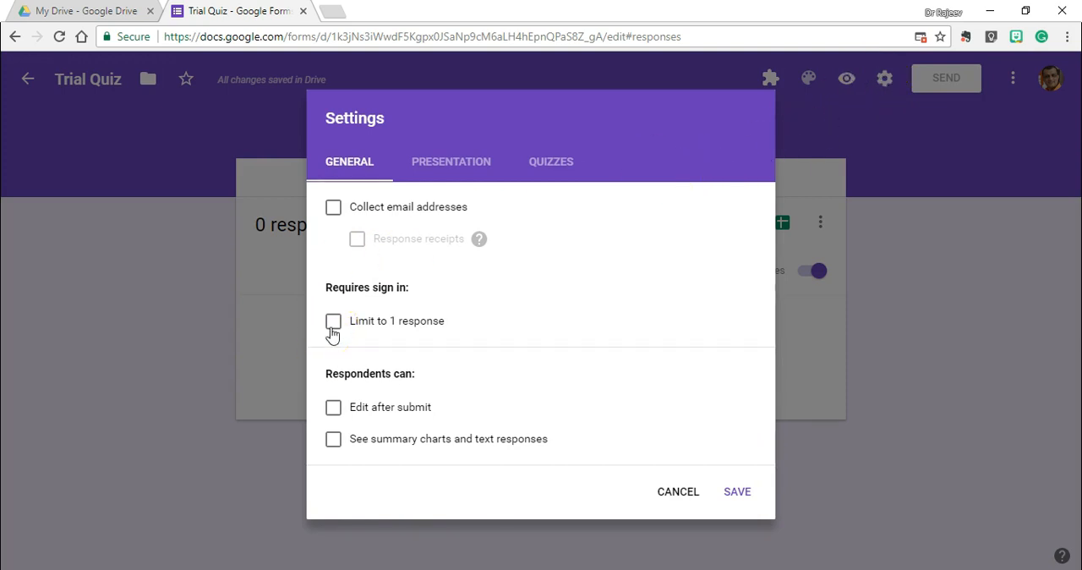
- Enable 'See summary charts and text responses', then view Presentation and Quizzes settings
click(333, 438)
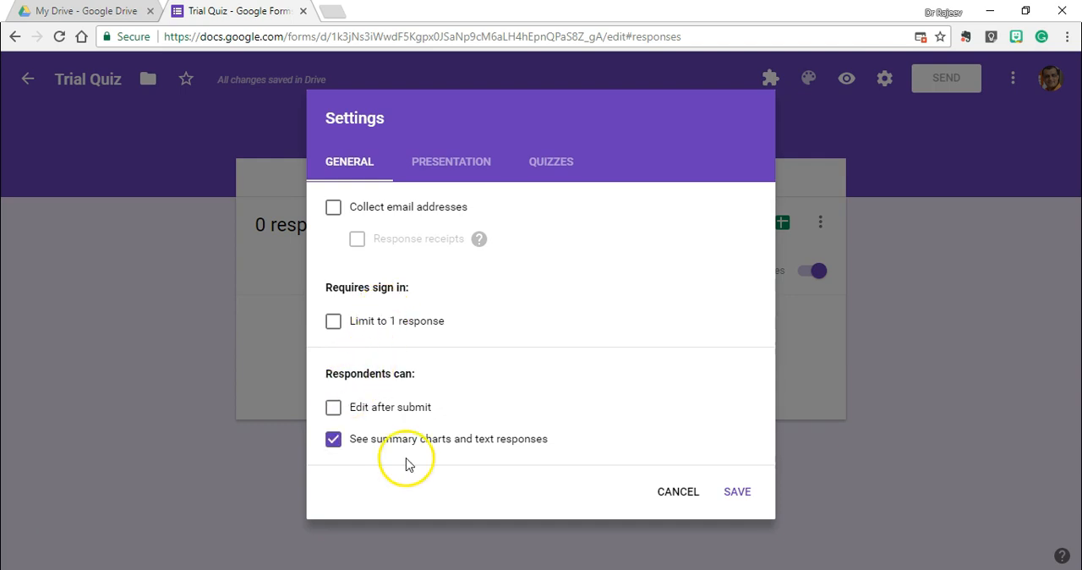
mouse_move(393, 465)
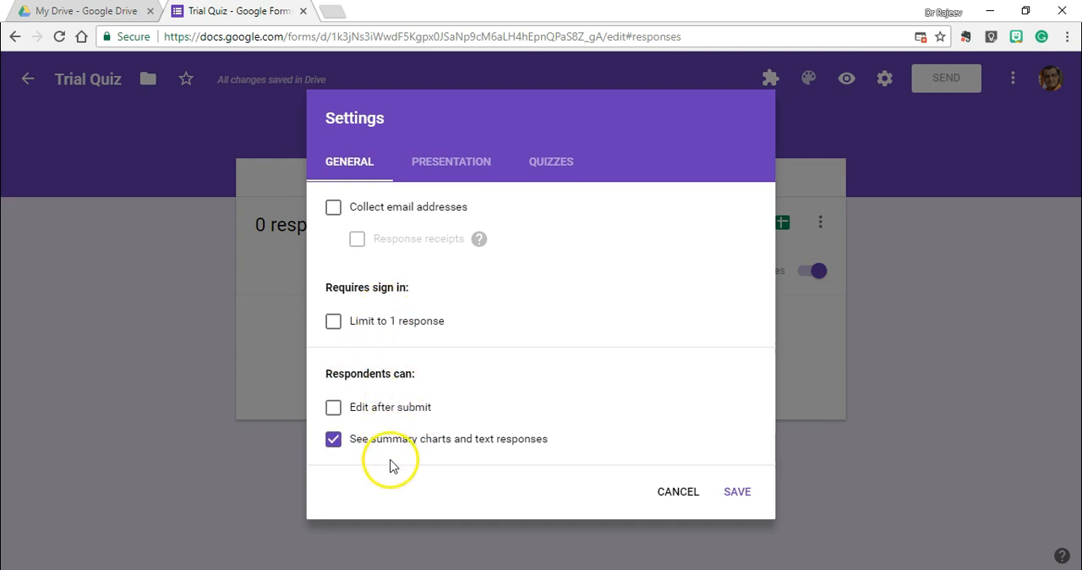
mouse_move(531, 458)
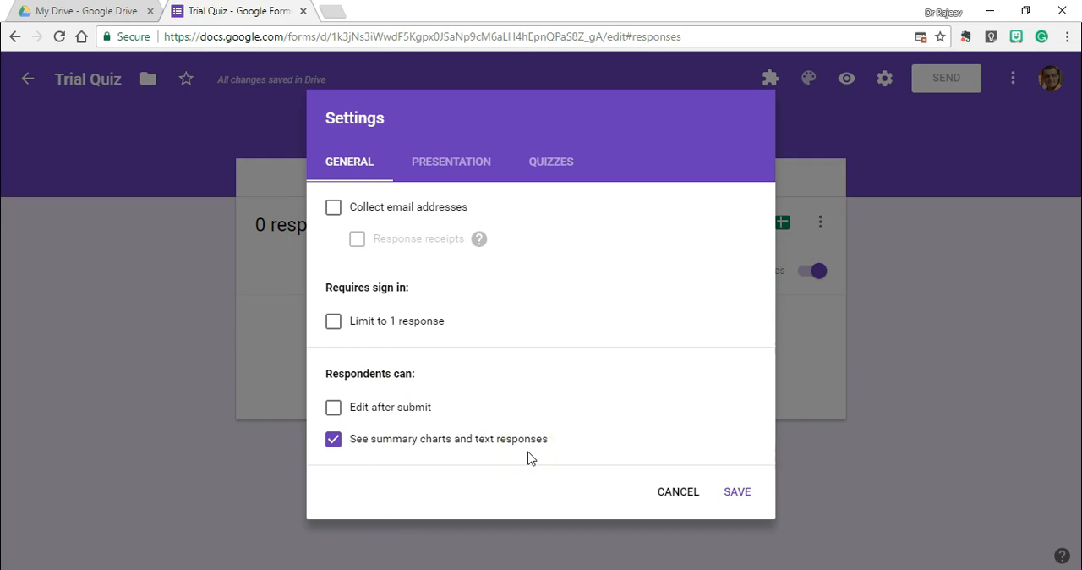
mouse_move(455, 387)
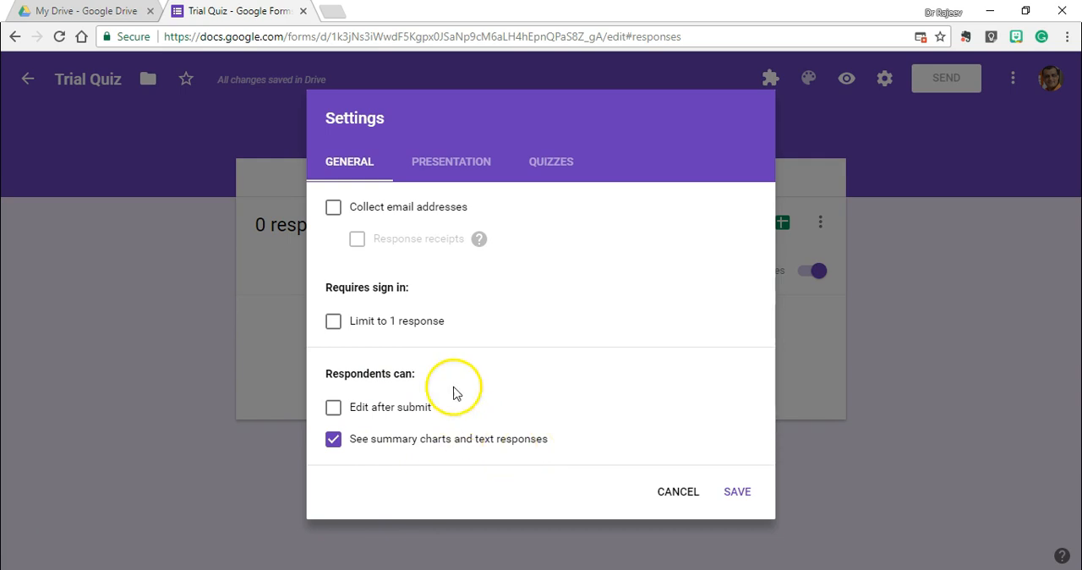
click(451, 162)
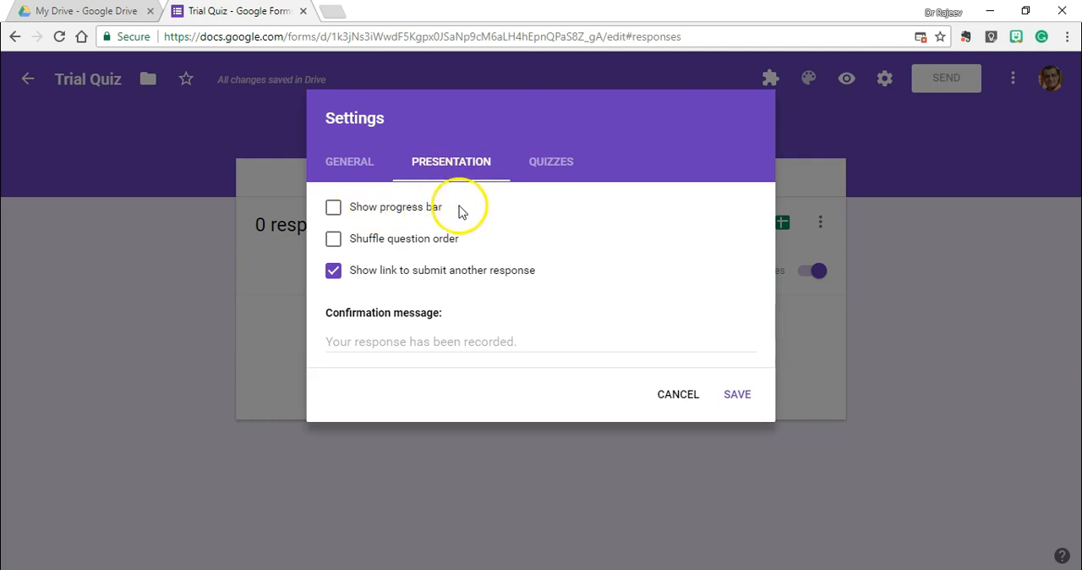
mouse_move(484, 258)
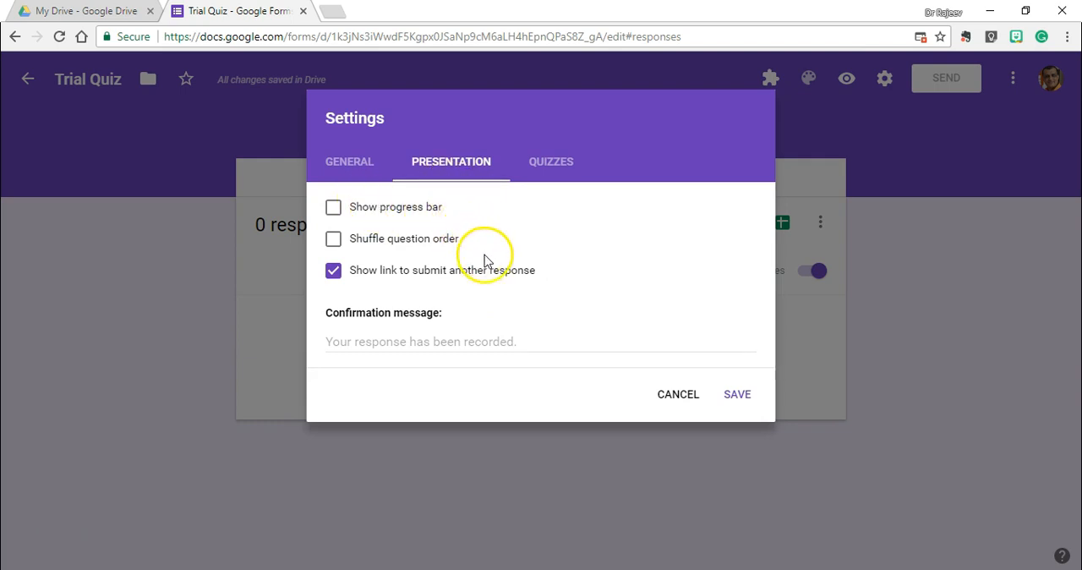
mouse_move(472, 306)
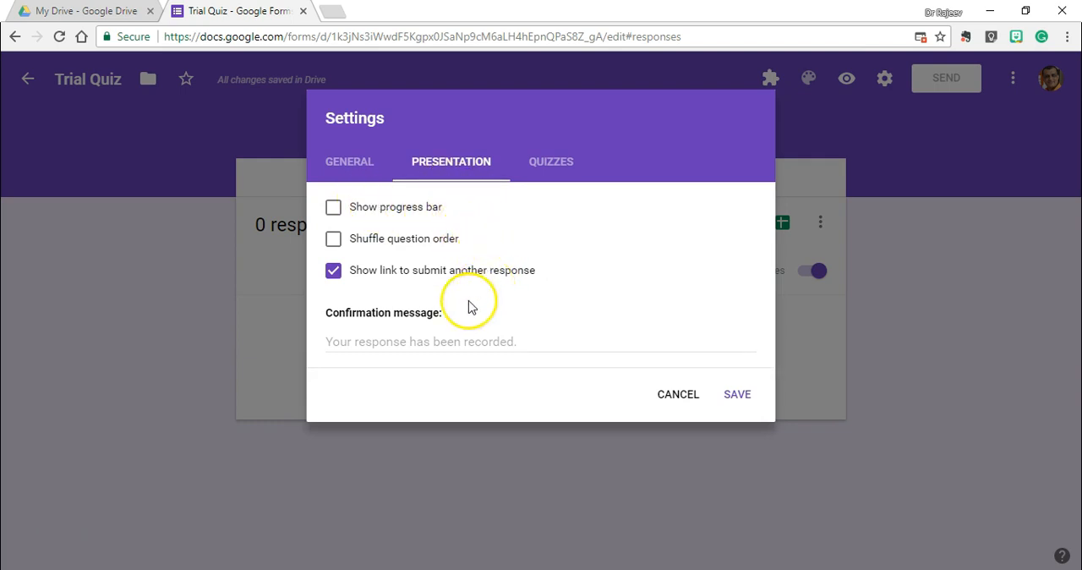
mouse_move(486, 345)
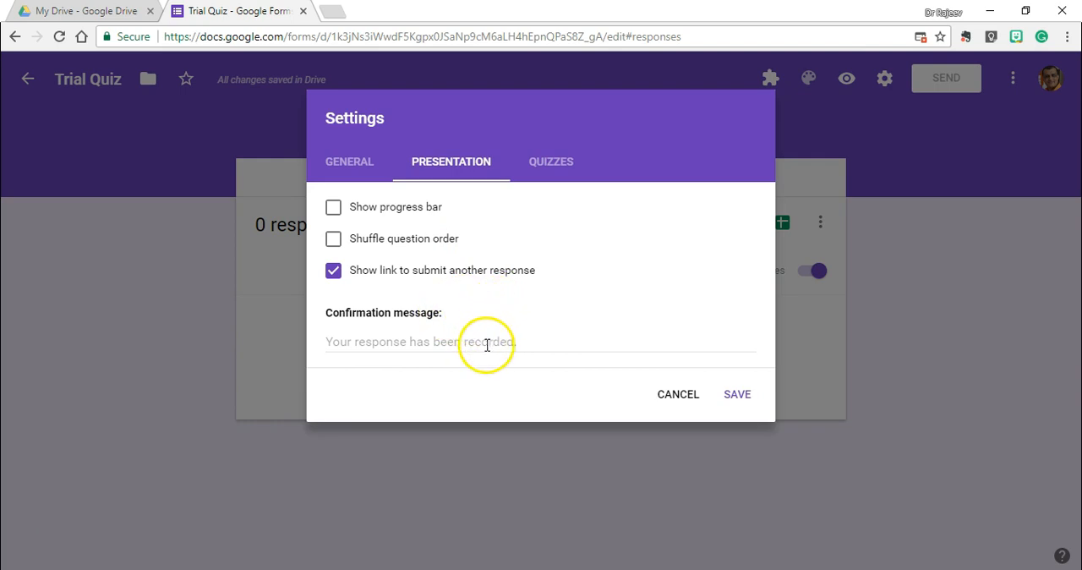
click(550, 161)
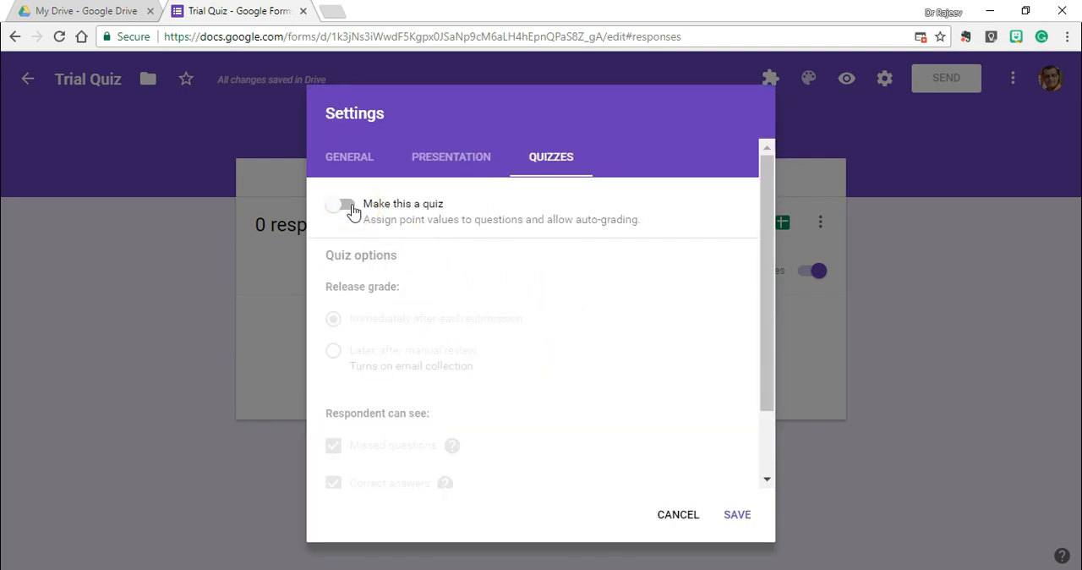
- Turn on 'Make this a quiz' with grades released immediately after submission, and save
click(339, 203)
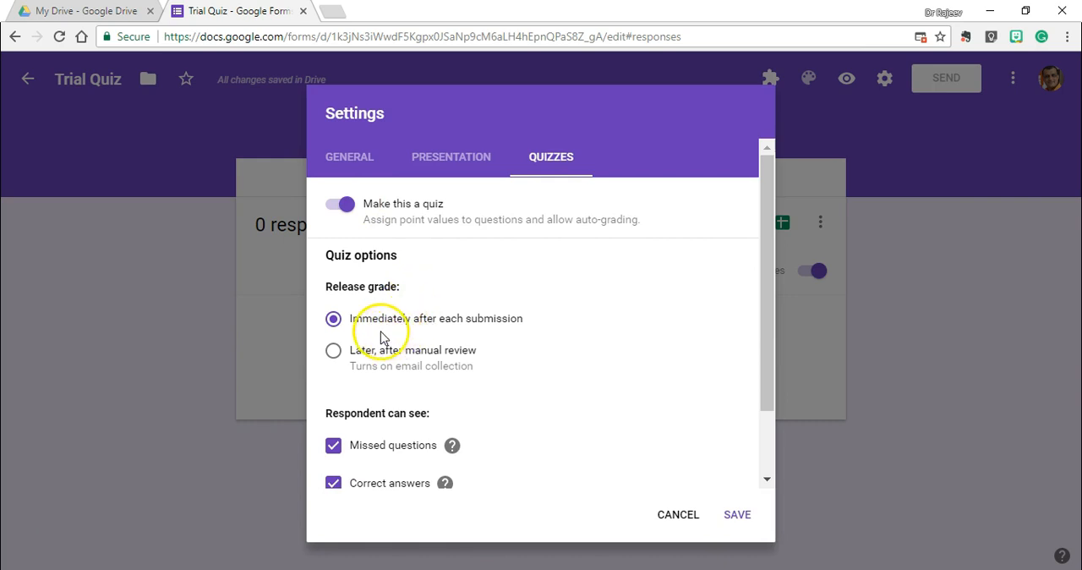
mouse_move(521, 329)
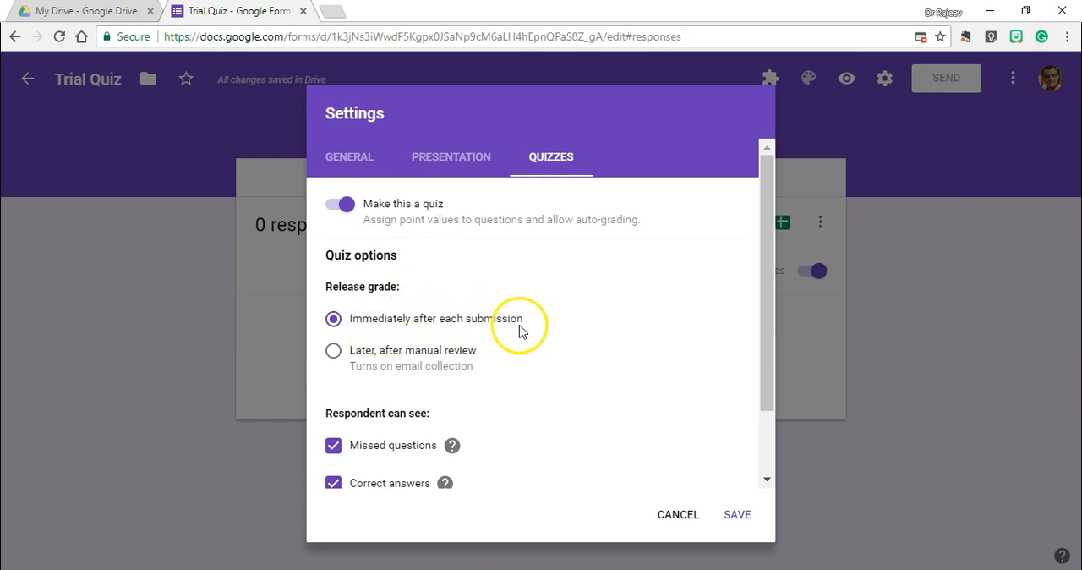
mouse_move(339, 380)
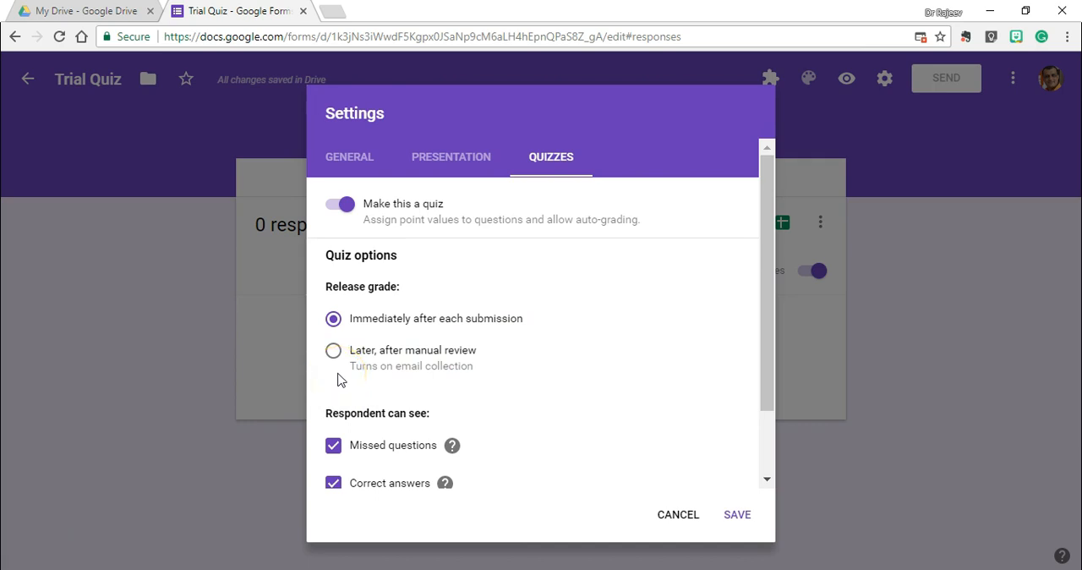
click(736, 514)
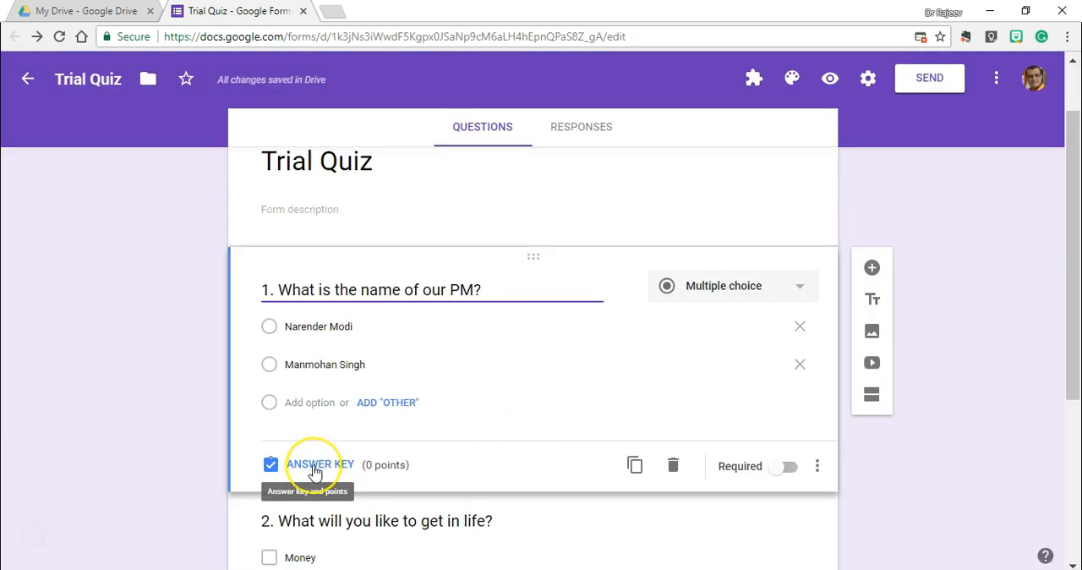
- Mark Narender Modi correct for question 1 at 10 points, then open Send
click(320, 464)
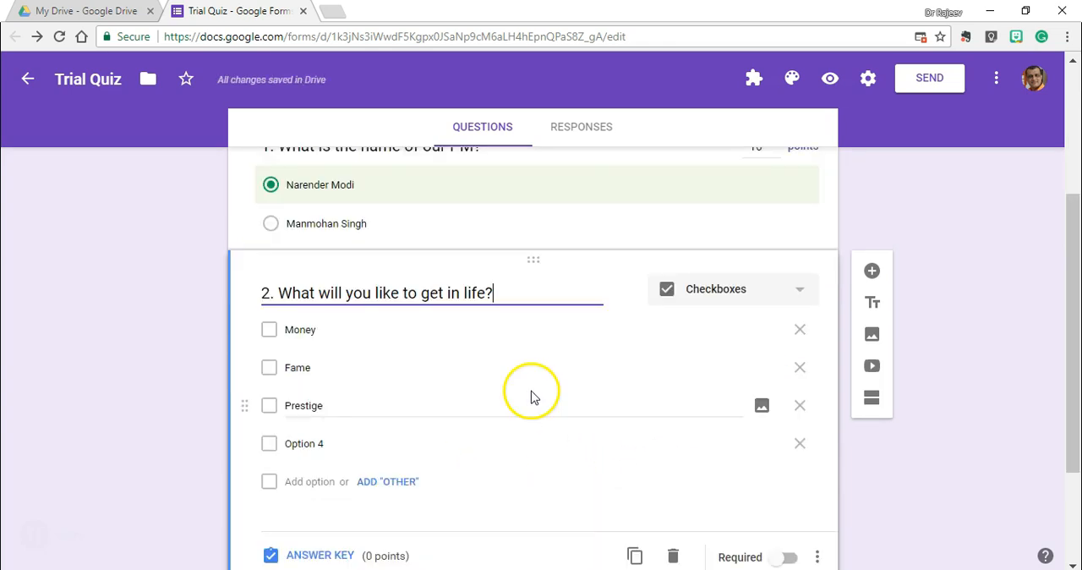
click(929, 77)
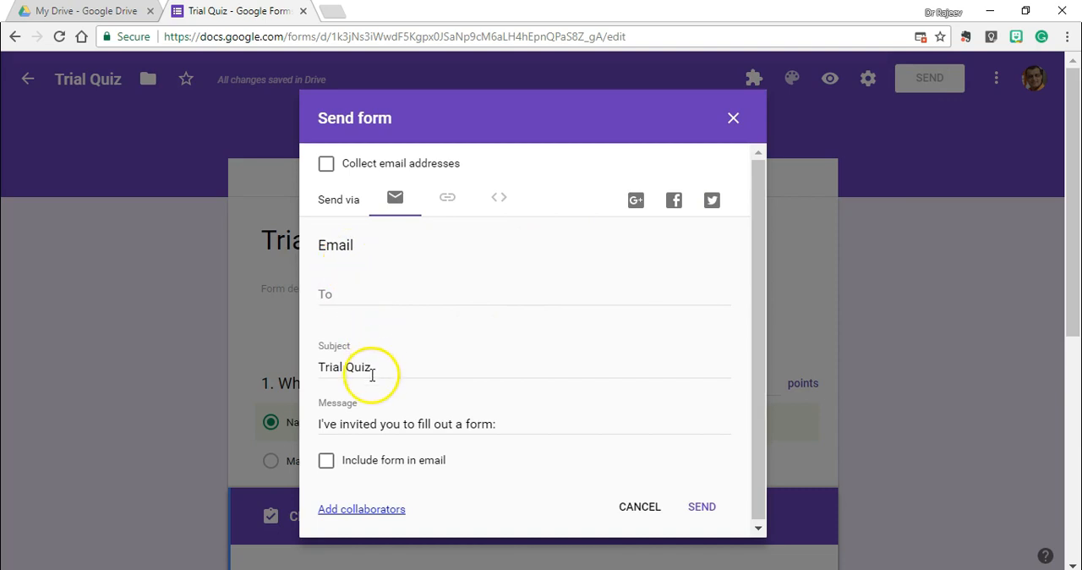
- Show the form's shareable link and its 760×500 px embed HTML code
click(447, 197)
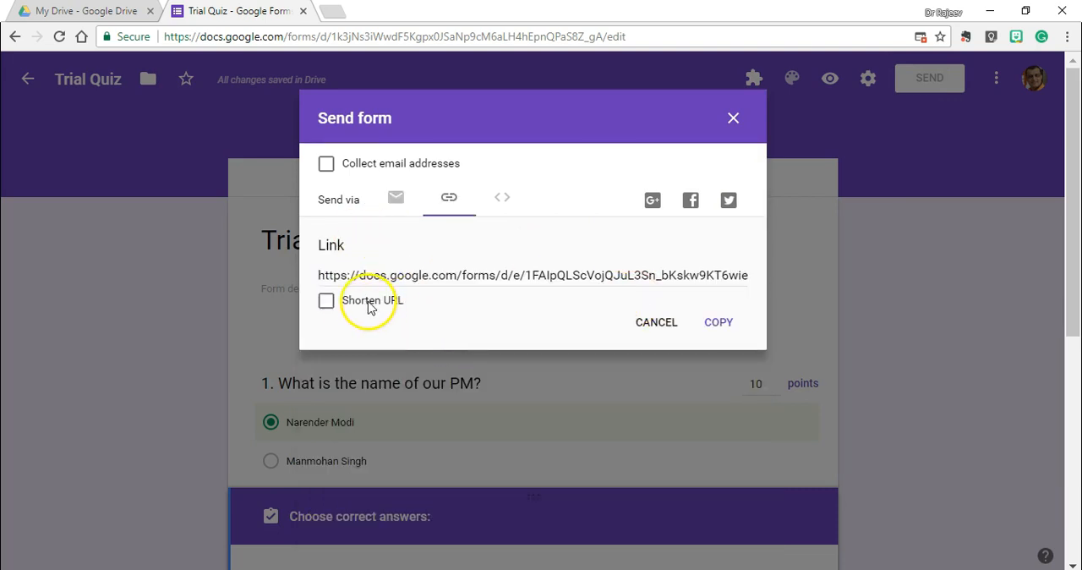
click(501, 197)
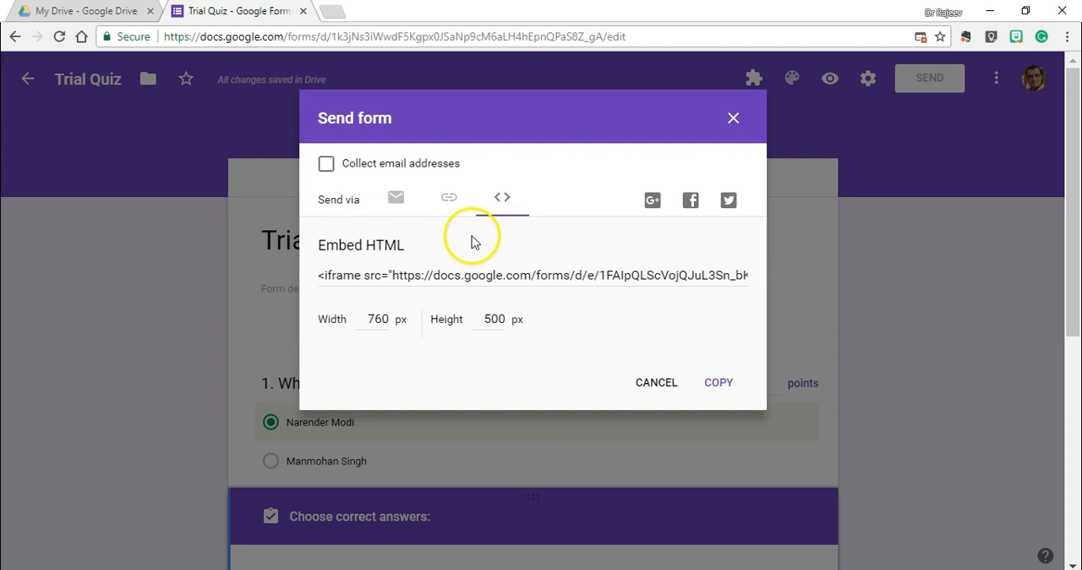
mouse_move(501, 246)
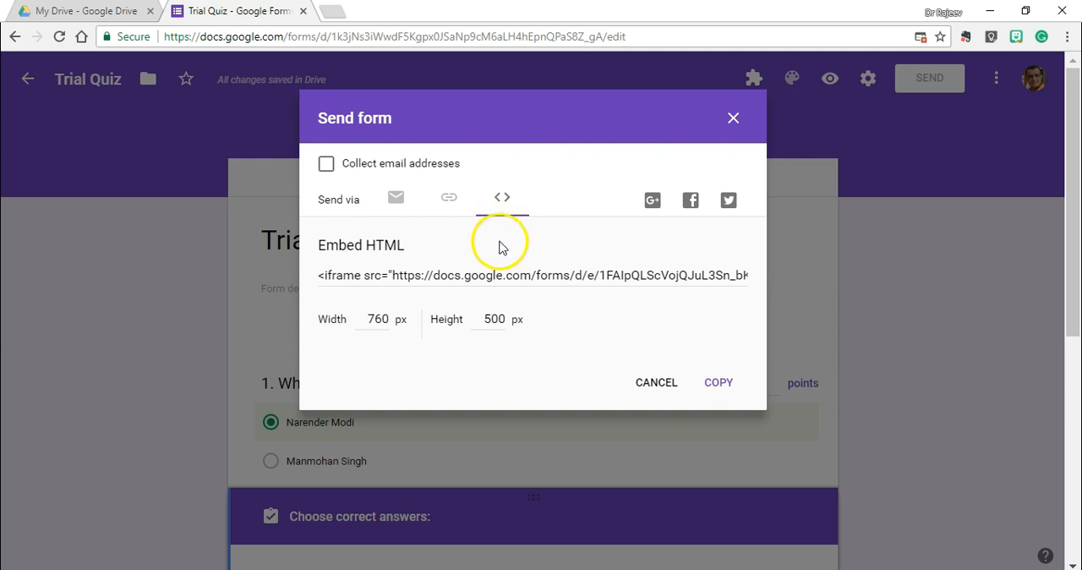
mouse_move(691, 200)
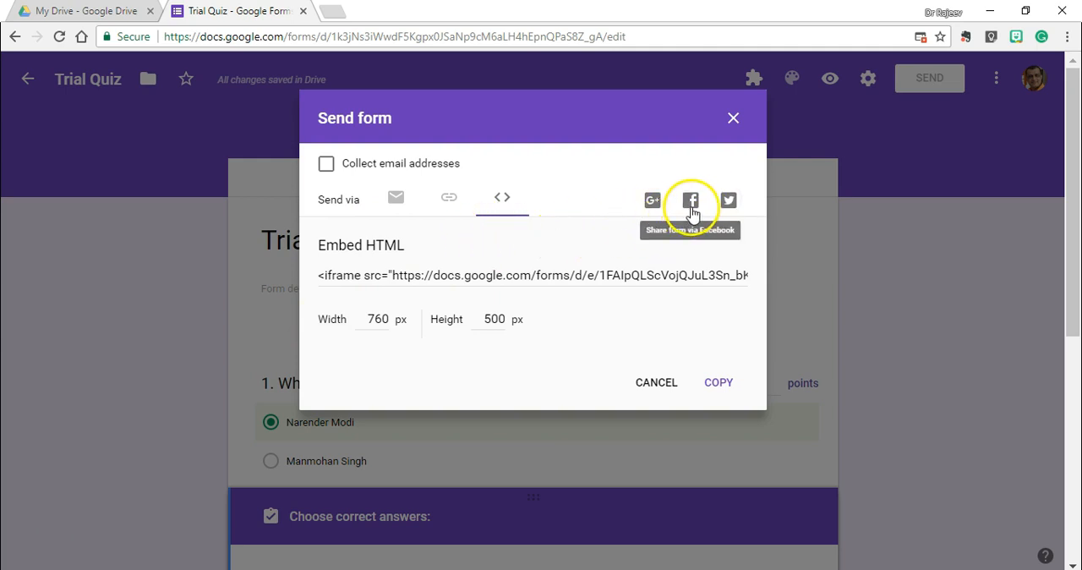
mouse_move(651, 200)
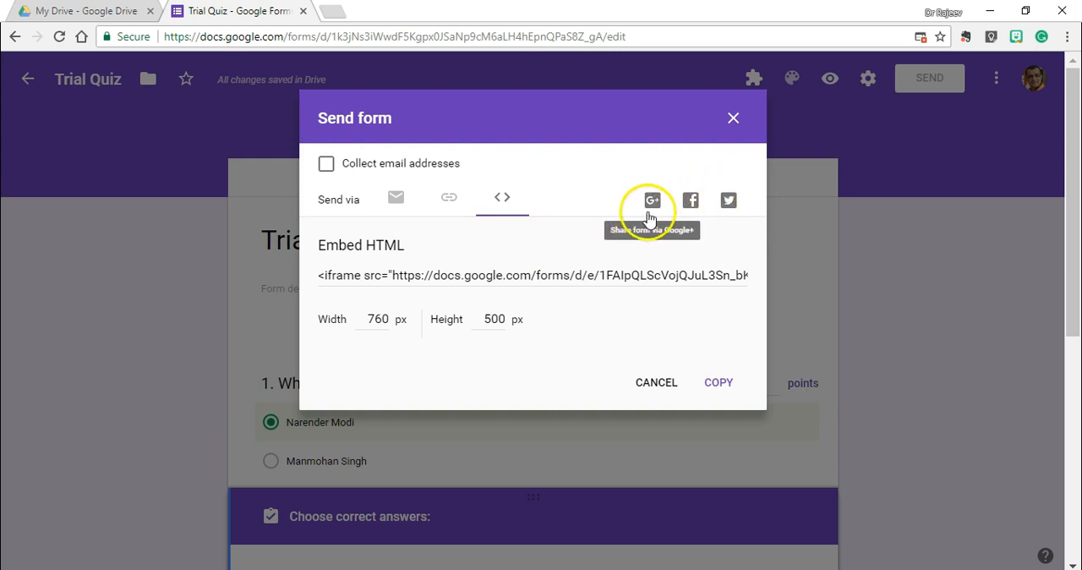